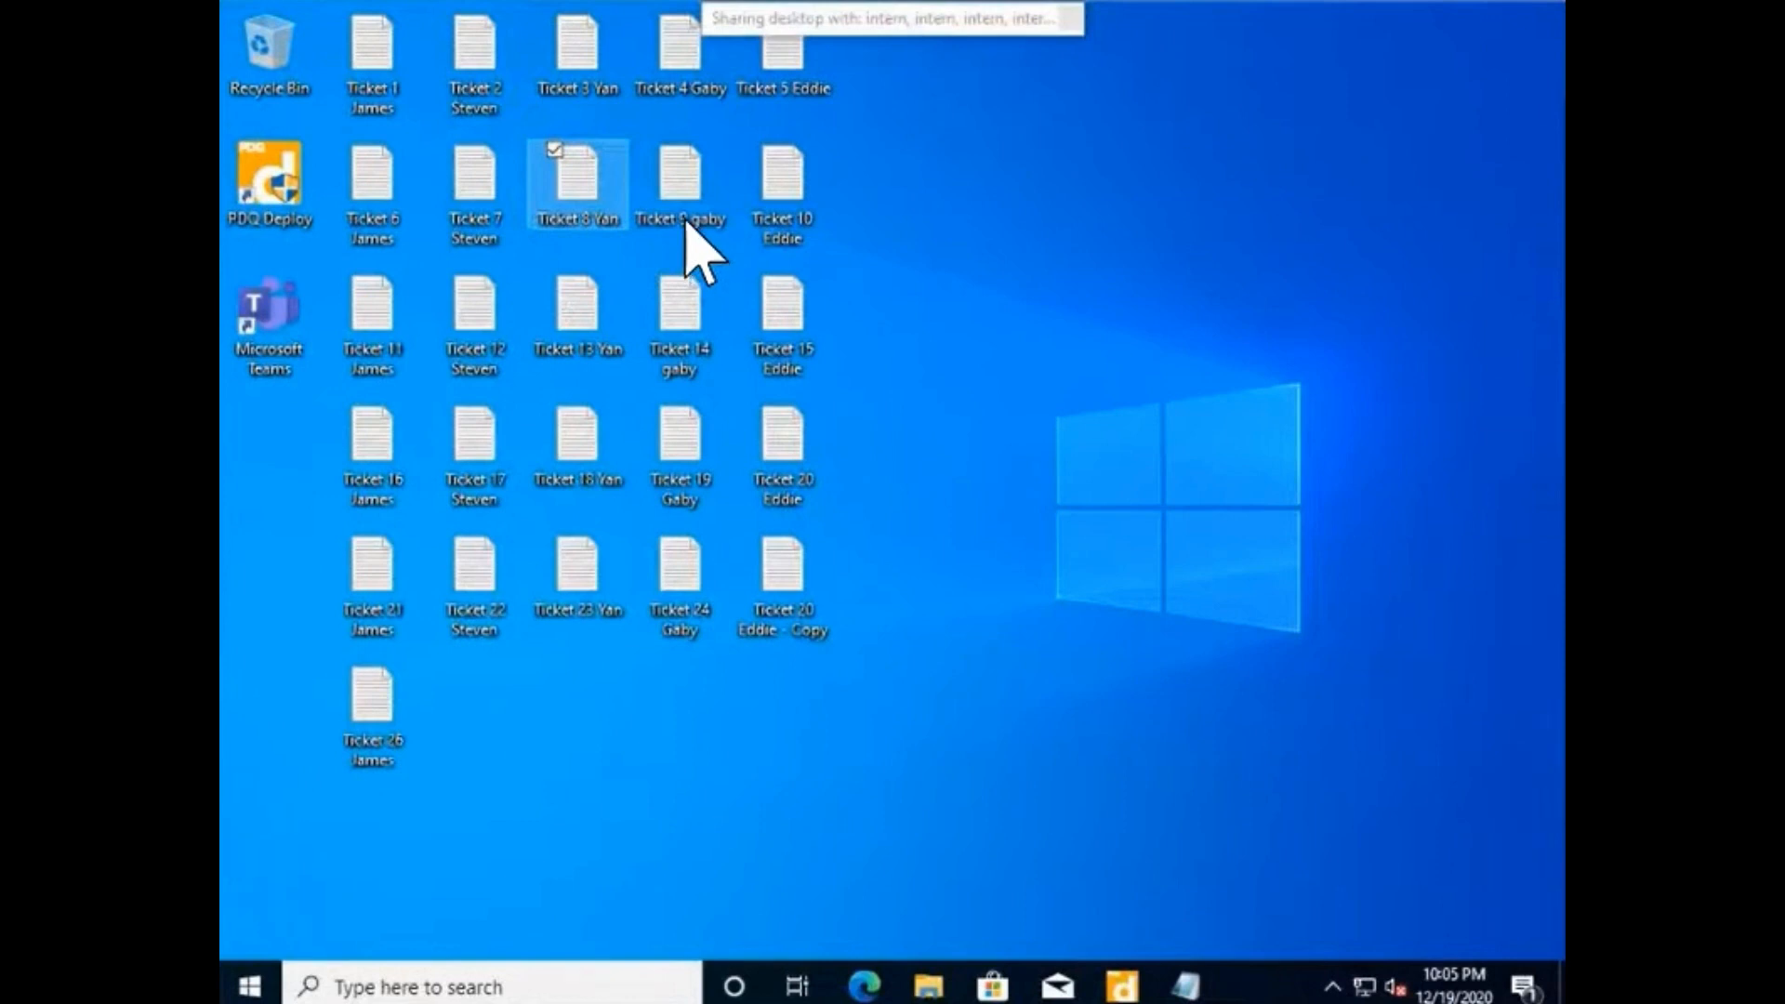
Open the 'Ticket 9' text file from the desktop in Notepad
{"action": "left_click", "coordinate": [680, 182]}
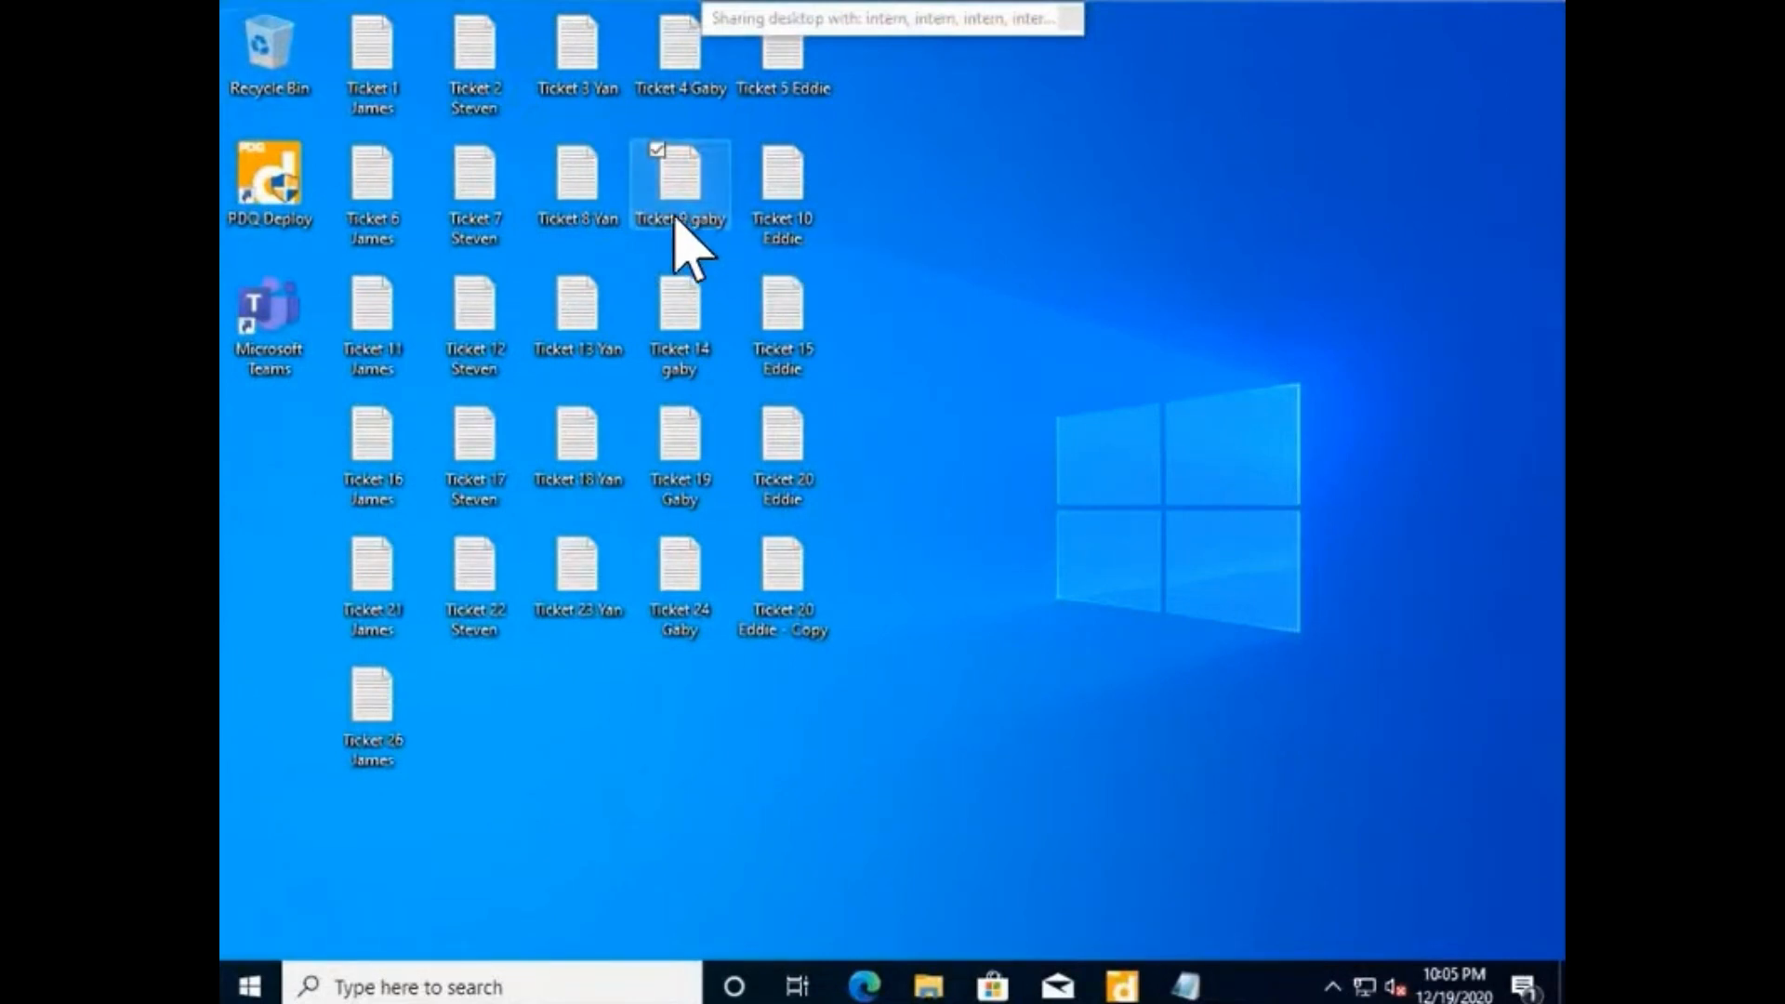
{"action": "double_click", "coordinate": [678, 177]}
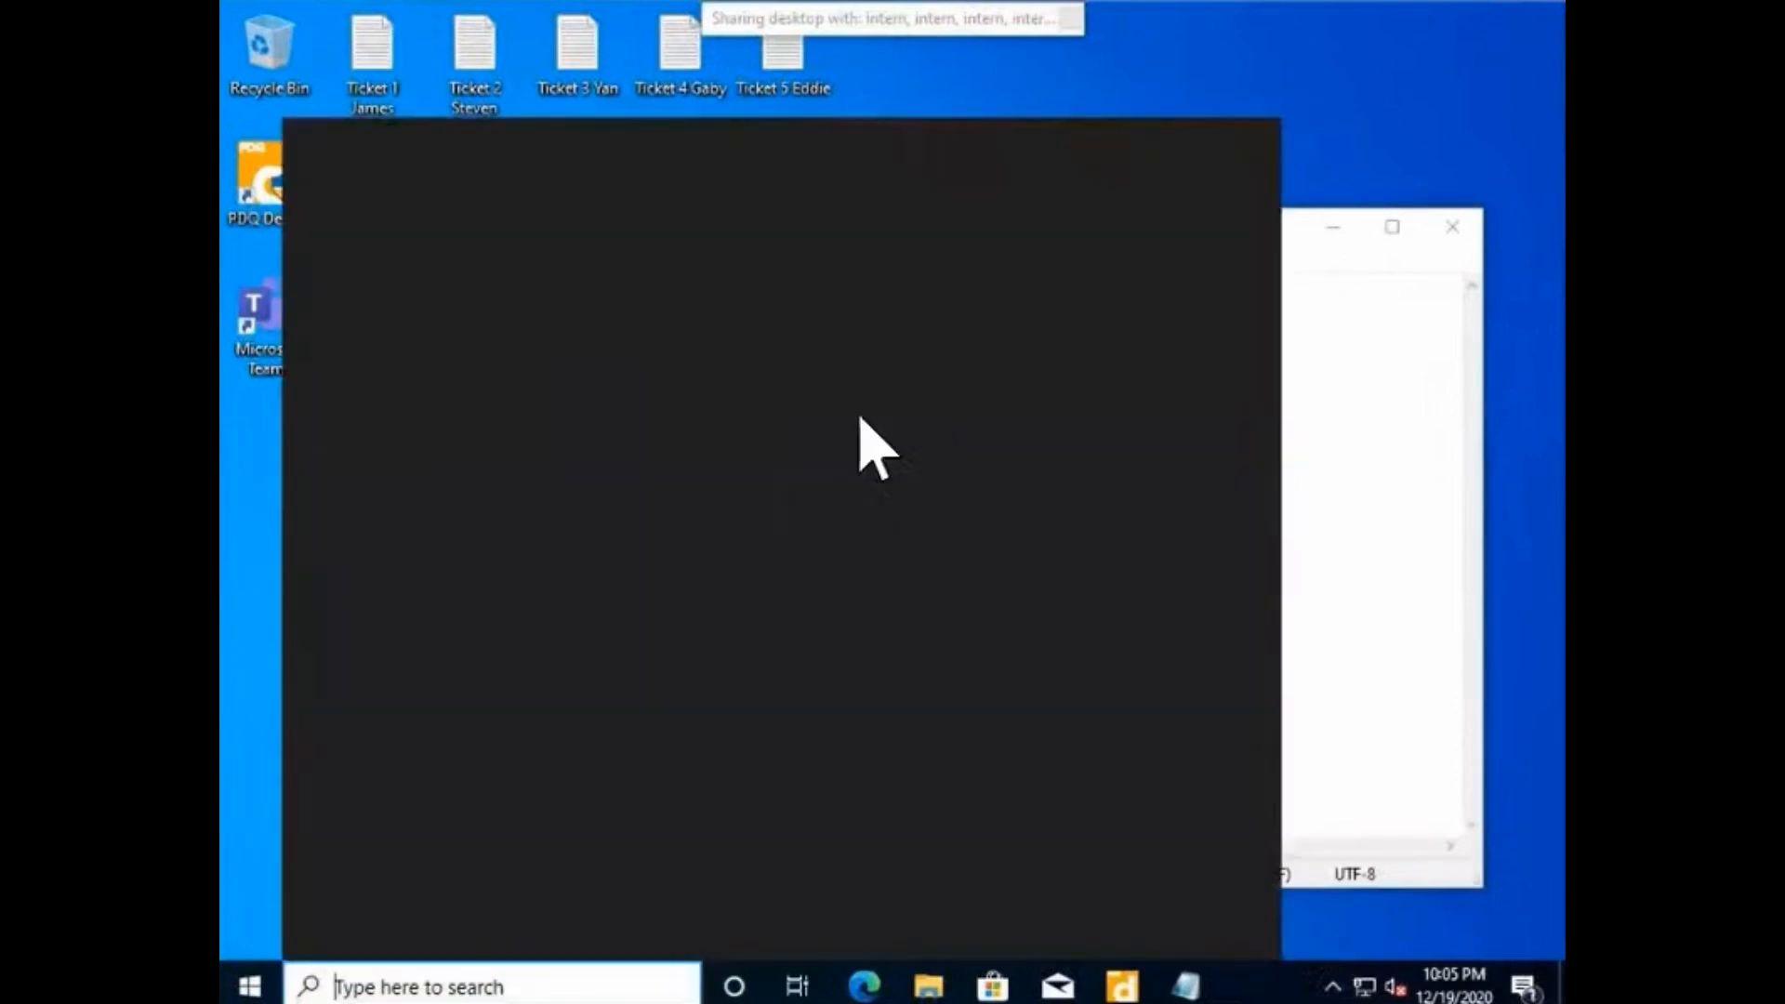
Launch Command Prompt by searching for 'cmd'
{"action": "type", "text": "cmd"}
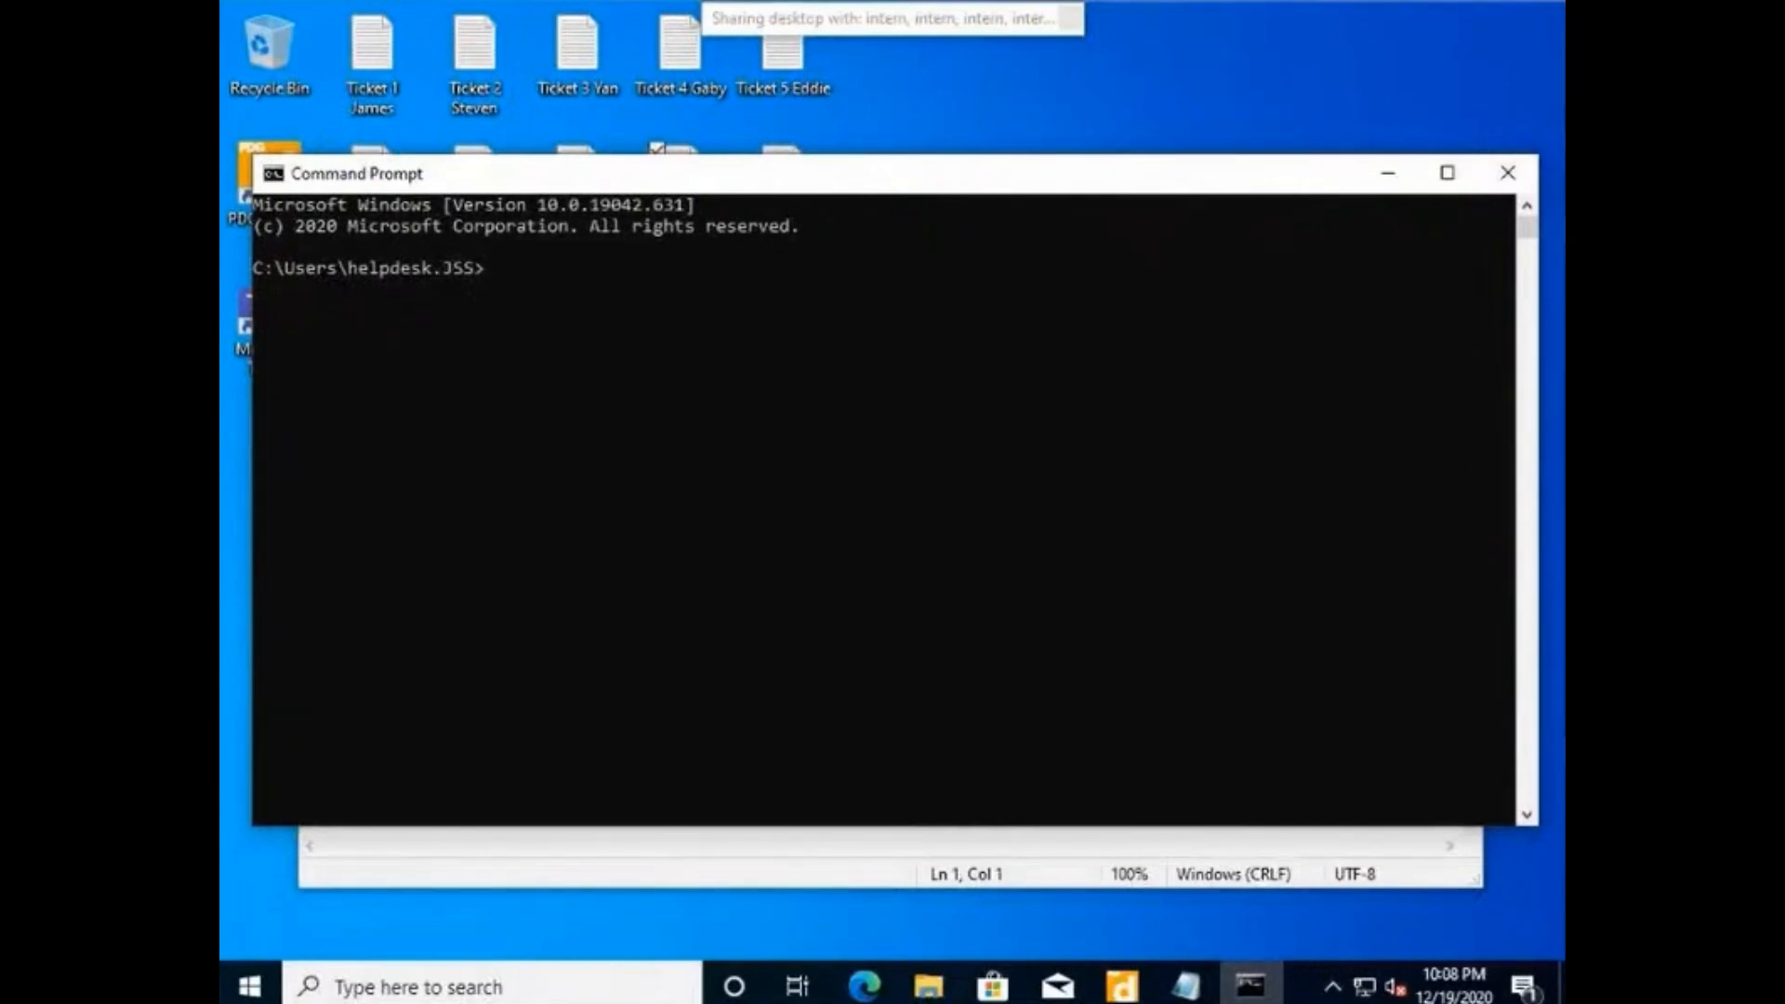
Run 'wmic printer list brief' to show the printers, including the shared XeroxPrinter
{"action": "type", "text": "wmic"}
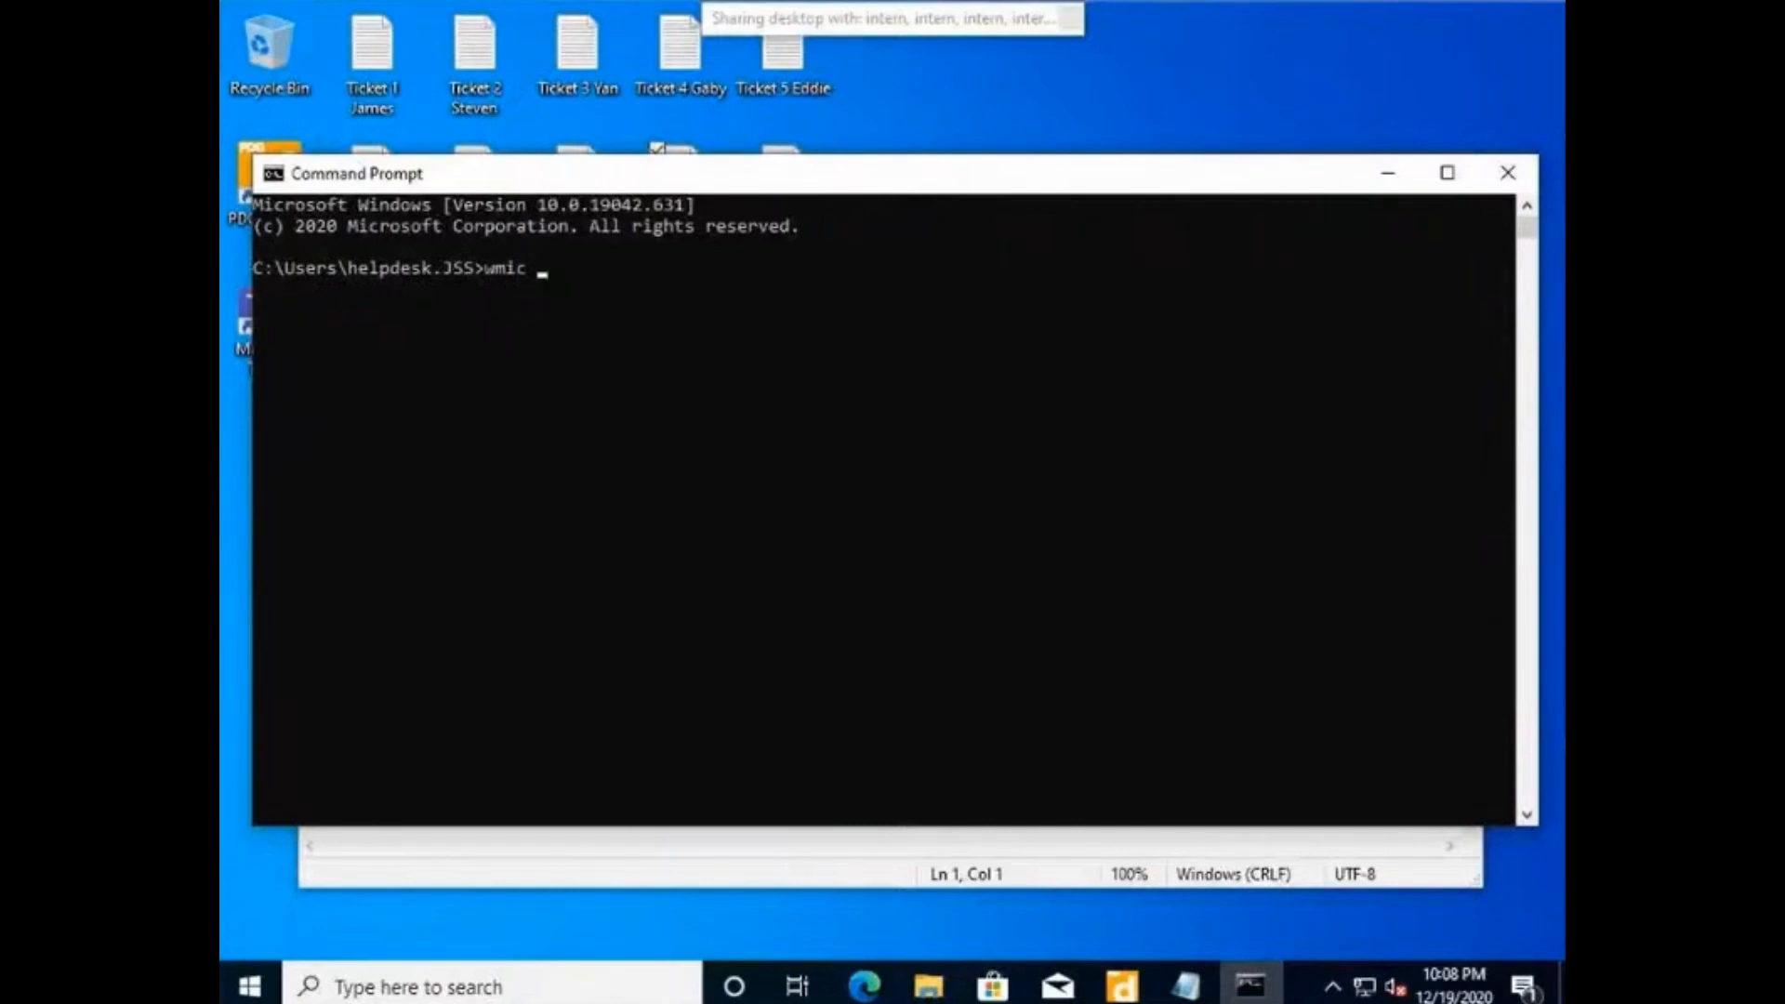
{"action": "type", "text": "printer"}
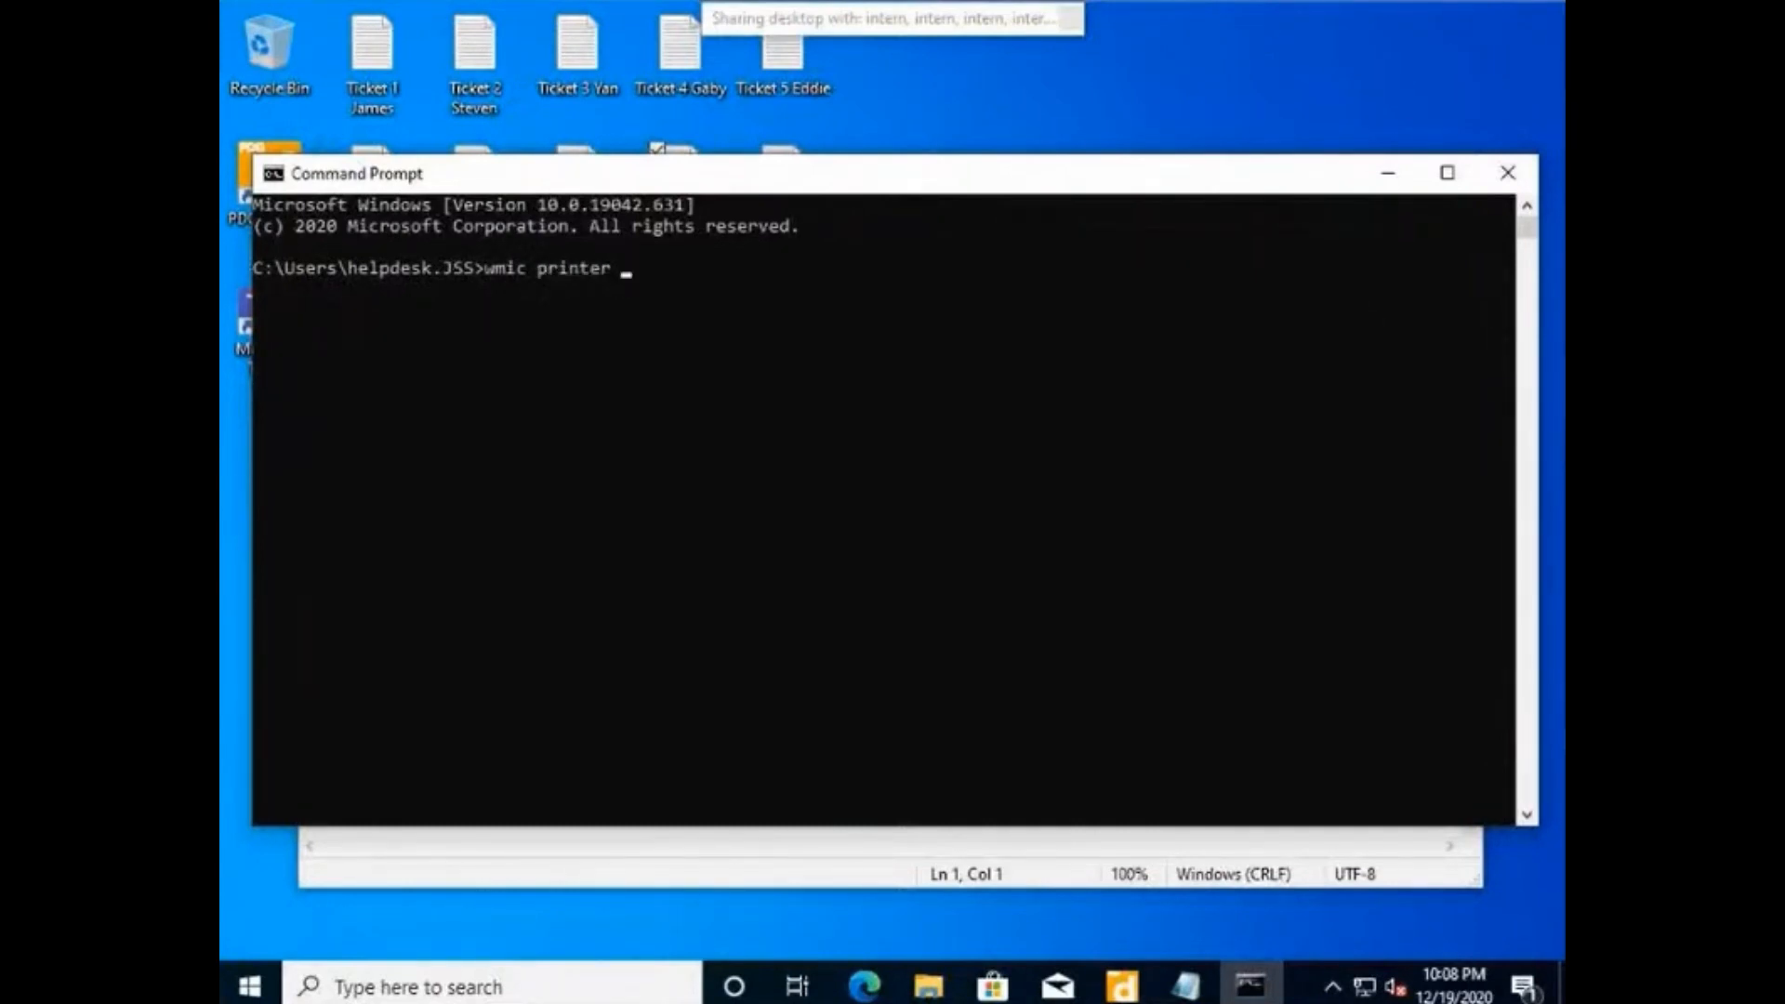
{"action": "type", "text": "list brie"}
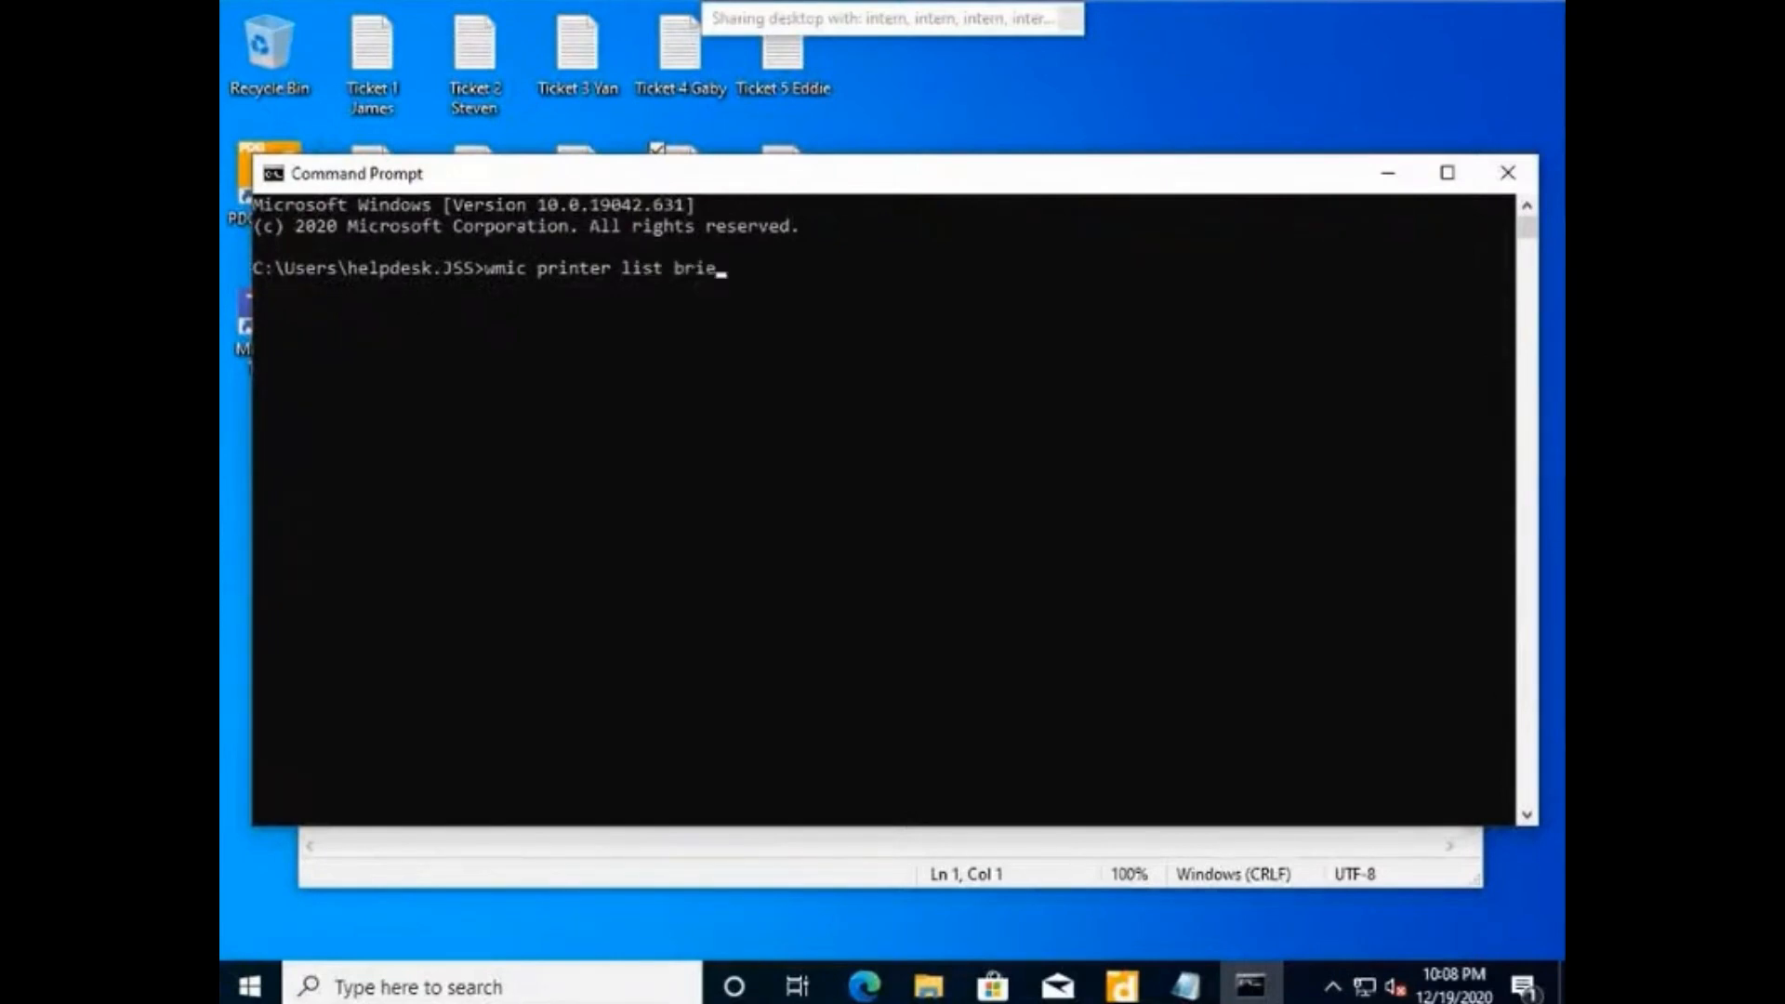
{"action": "type", "text": "f"}
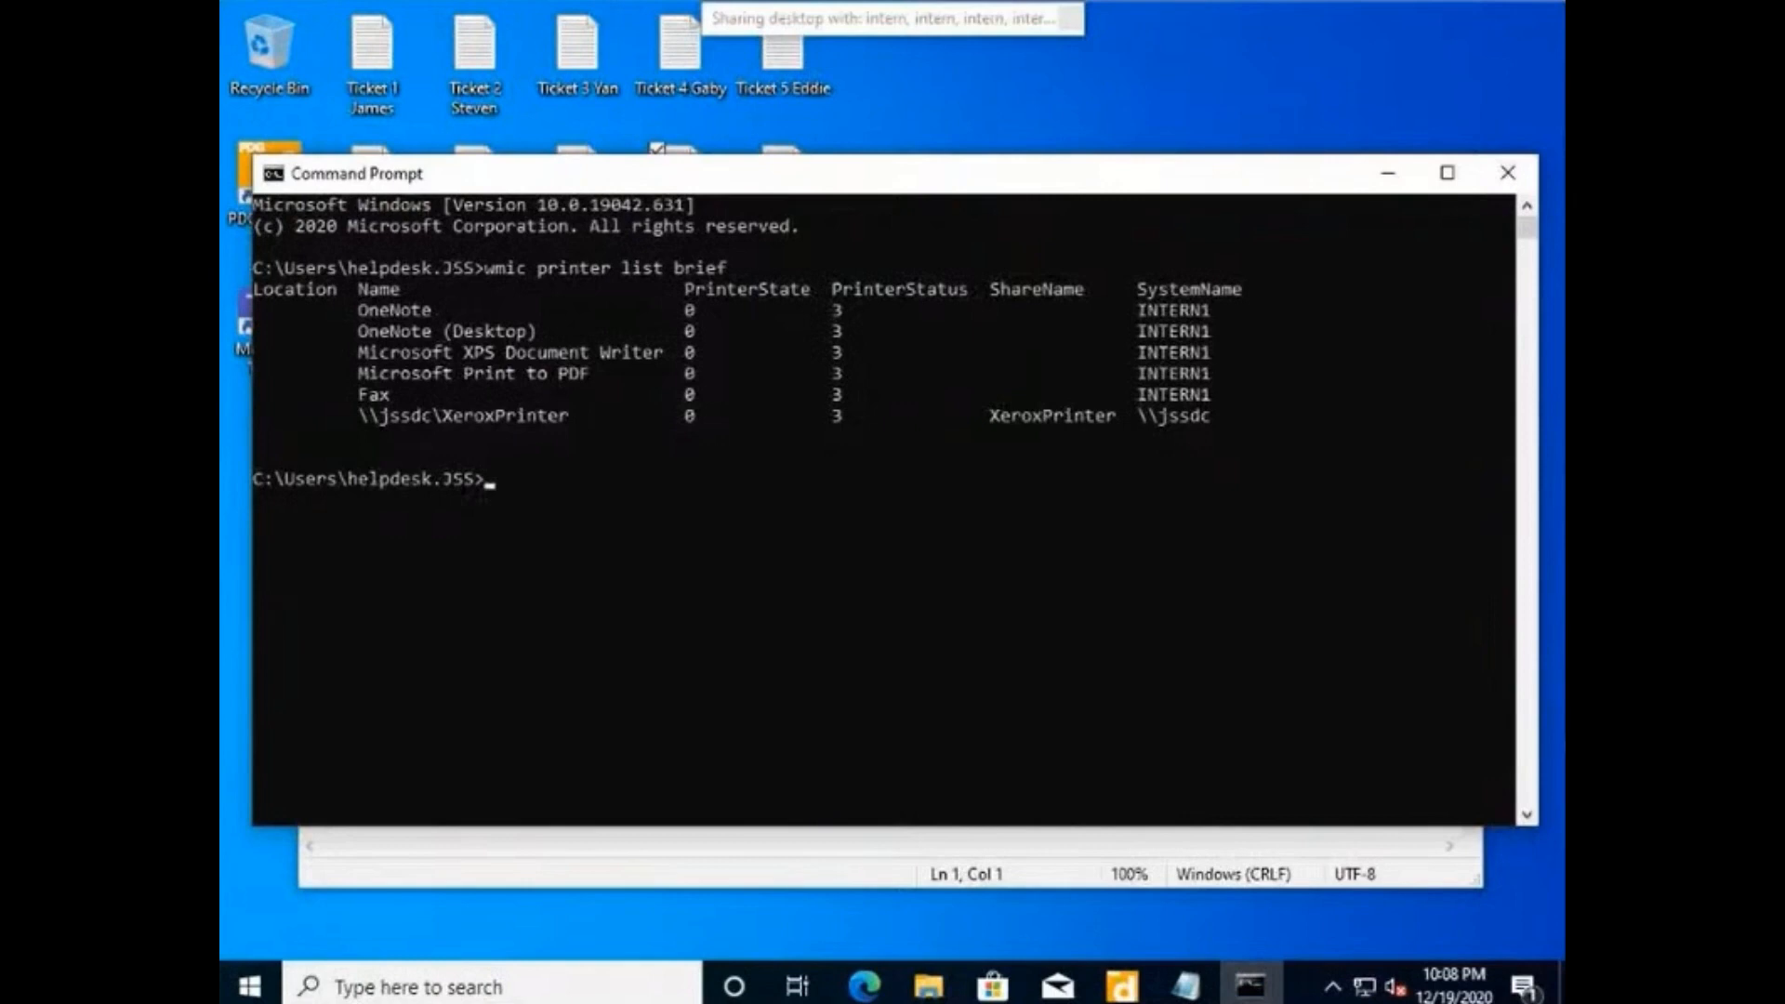
Run the wmic printer listing again, then close the Command Prompt window
{"action": "type", "text": "wmic printer list brief"}
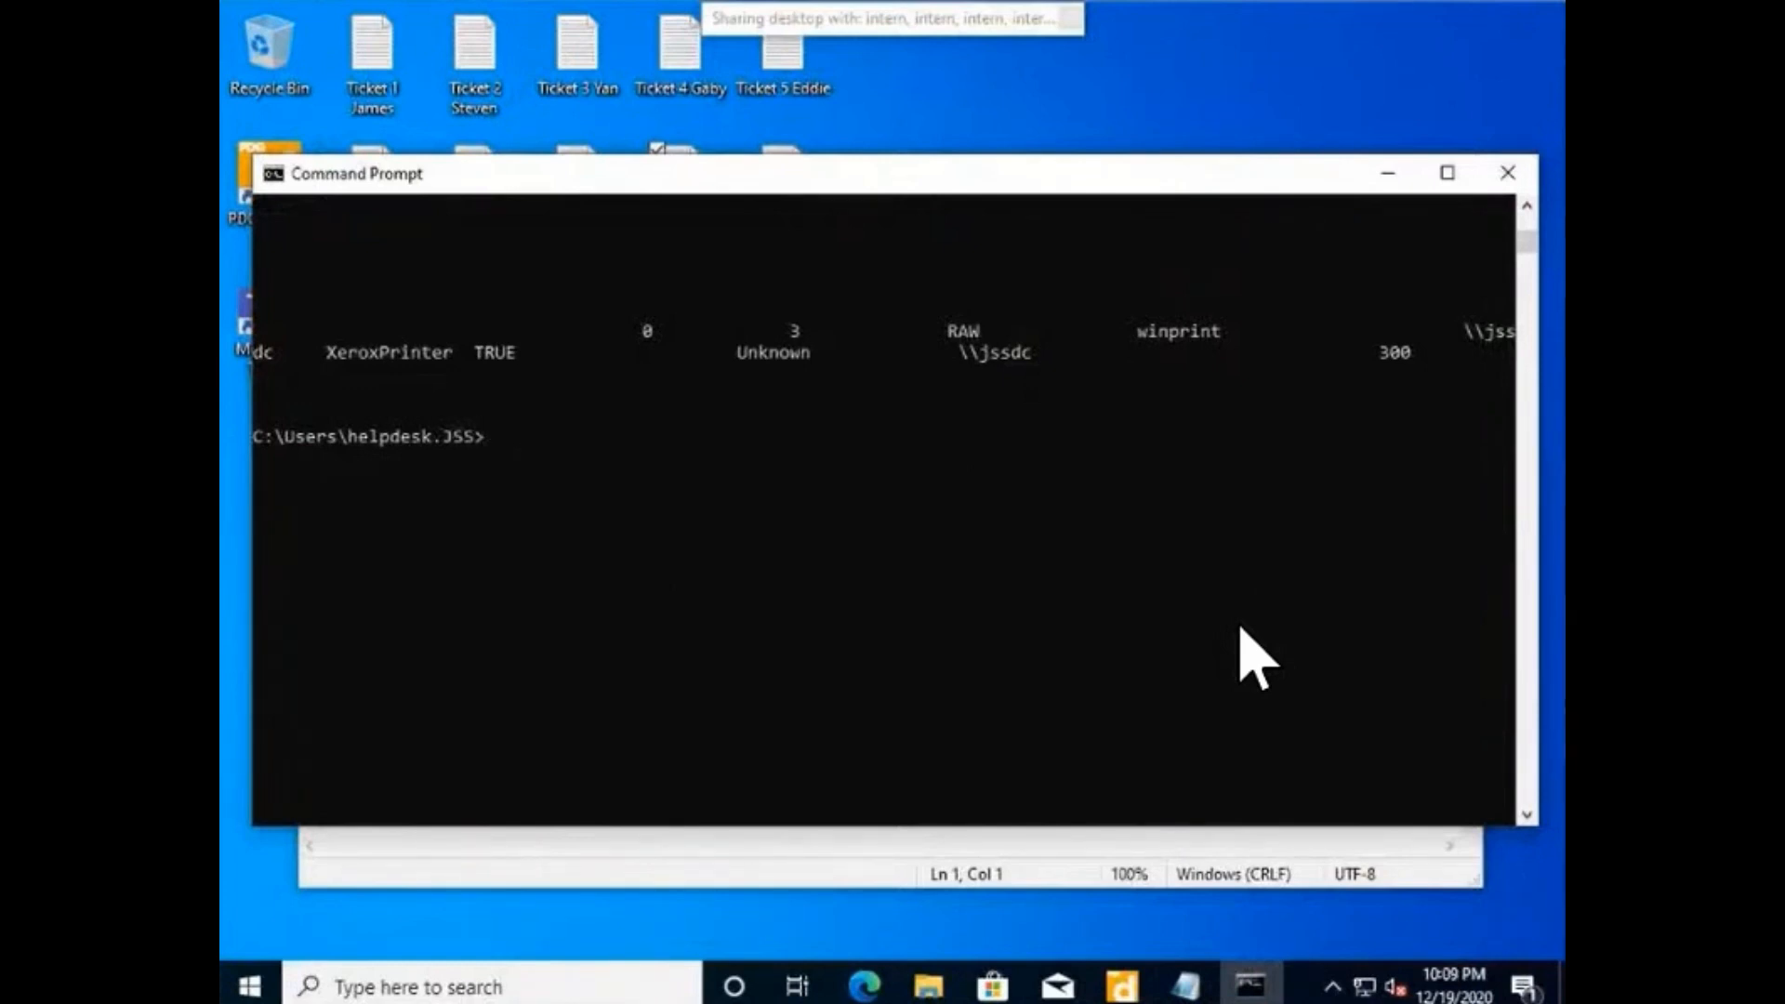
{"action": "mouse_move", "coordinate": [1367, 368]}
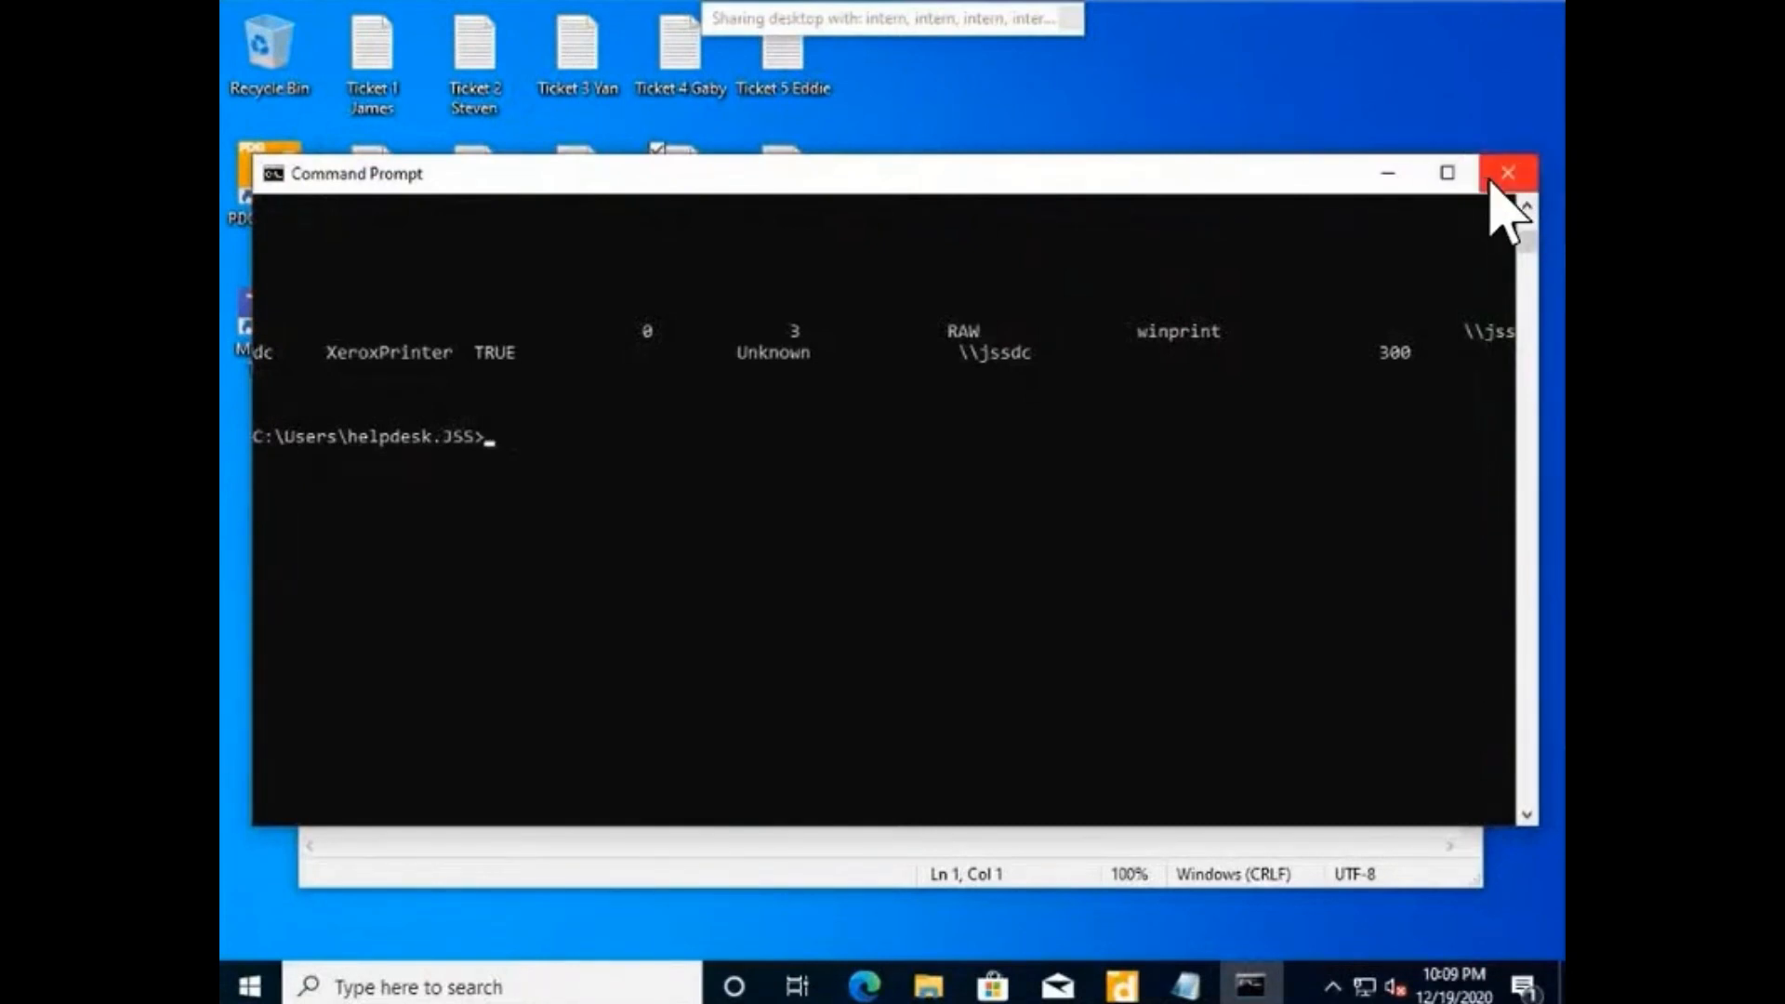
{"action": "left_click", "coordinate": [1508, 173]}
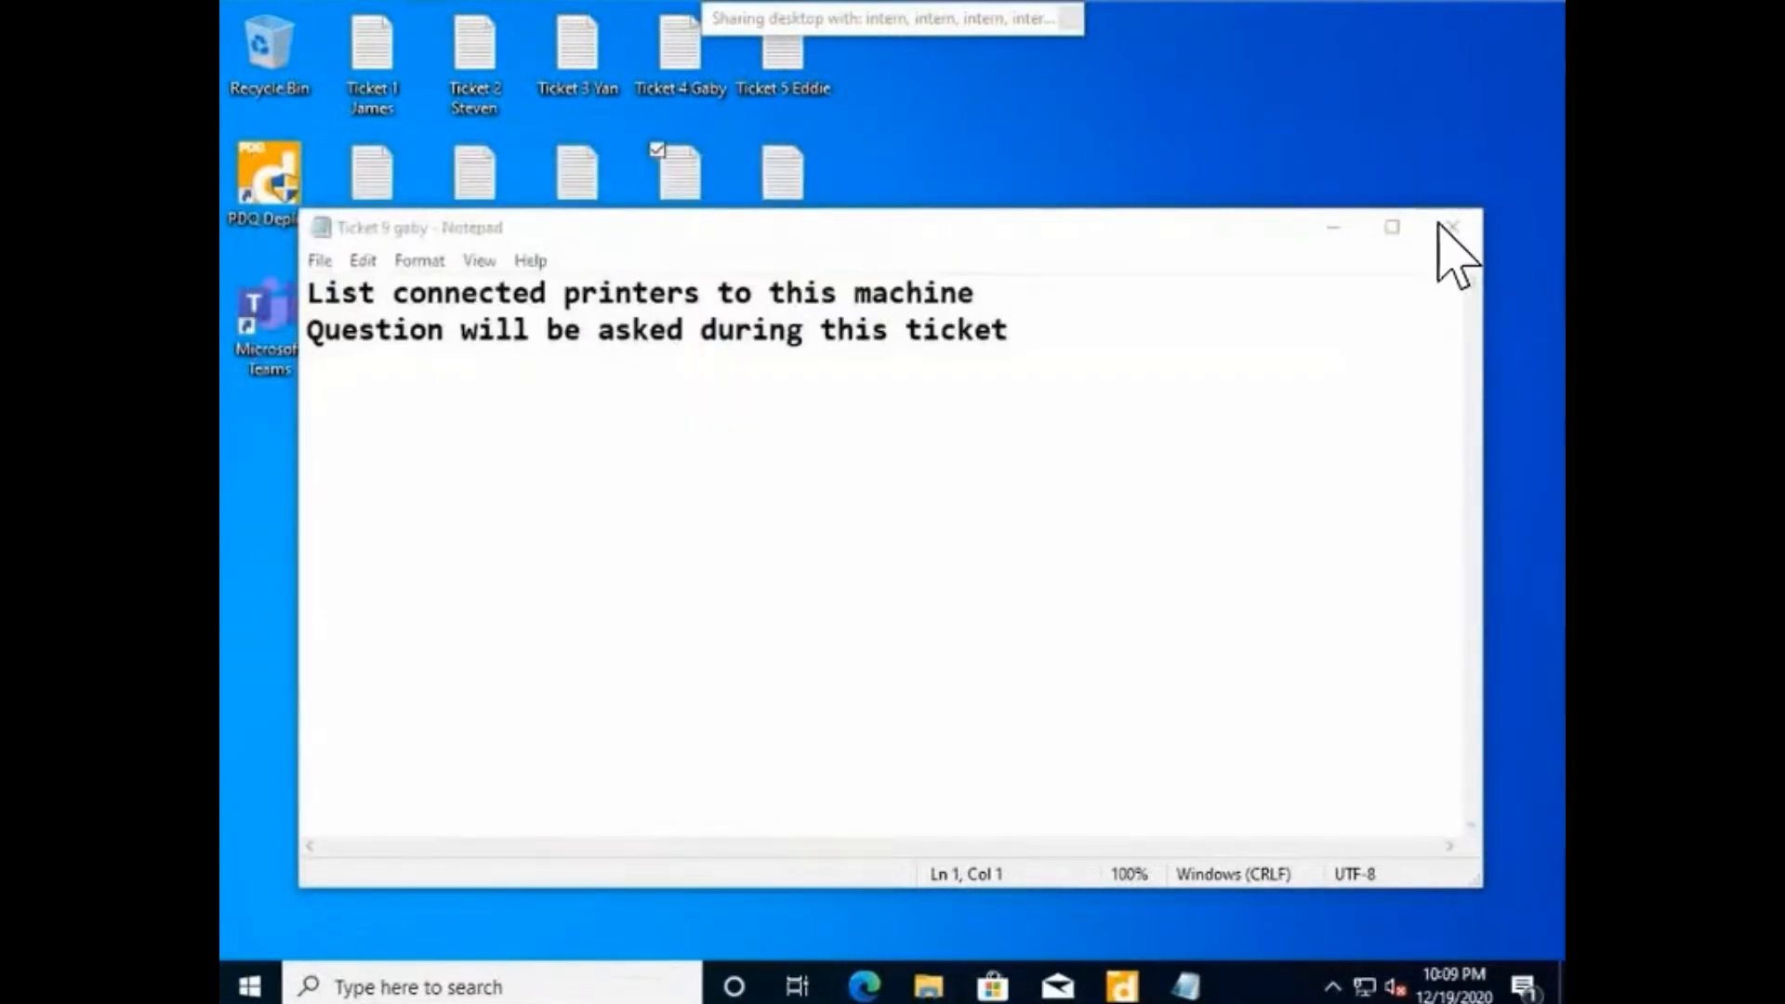